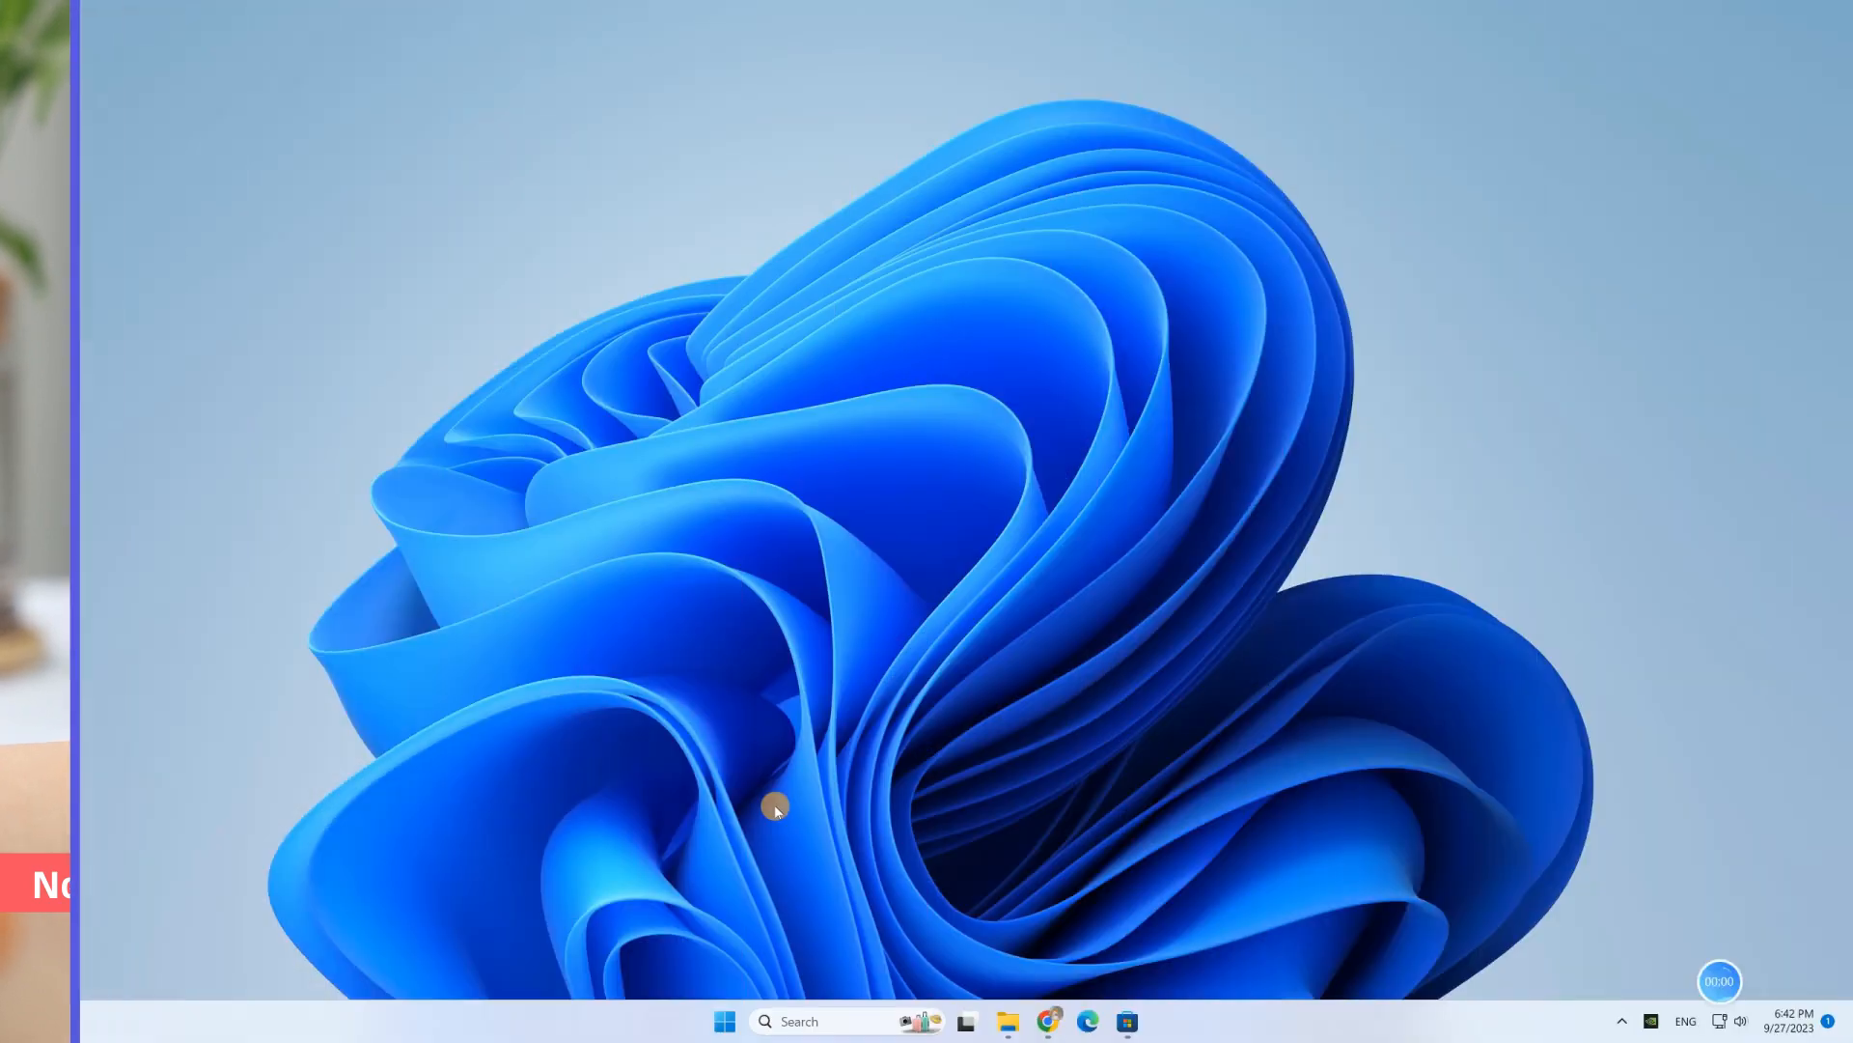
Launch Microsoft Photos from the taskbar.
left_click(725, 1019)
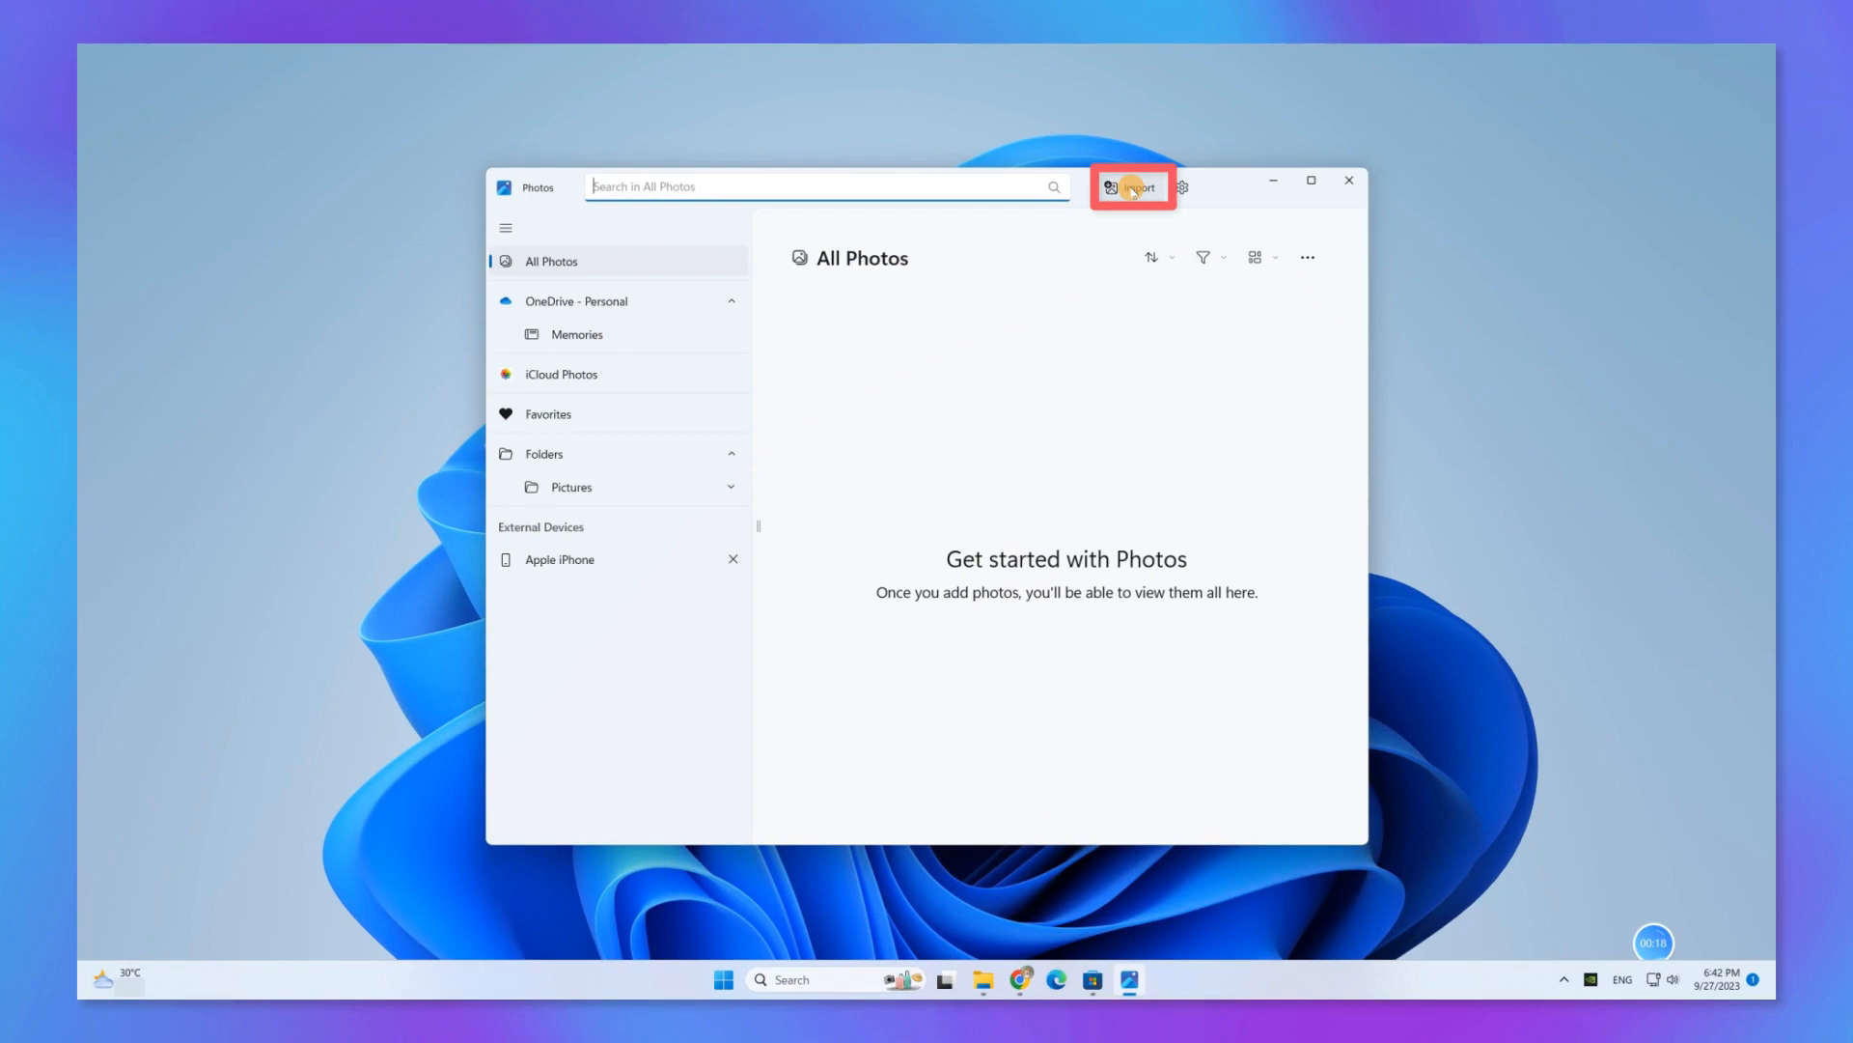
Import the 14 checked iPhone photos into Pictures and view that folder.
left_click(1134, 187)
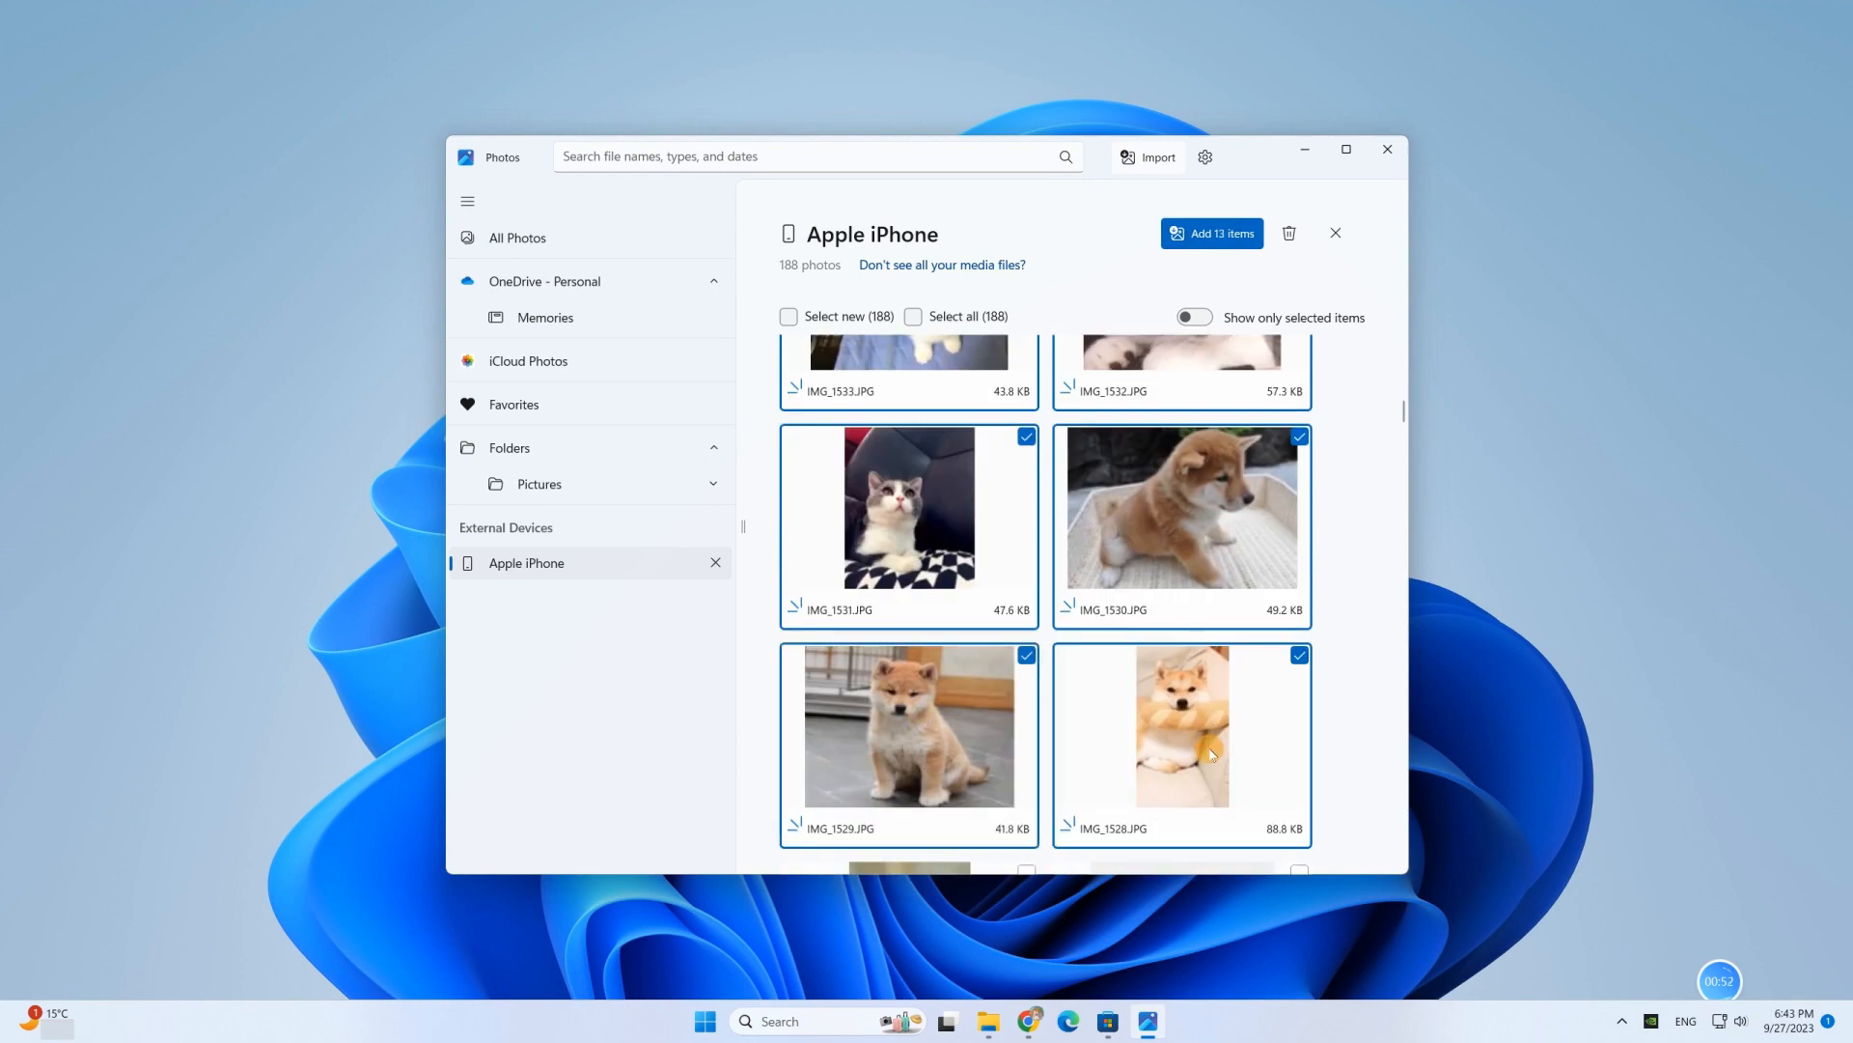
left_click(1212, 233)
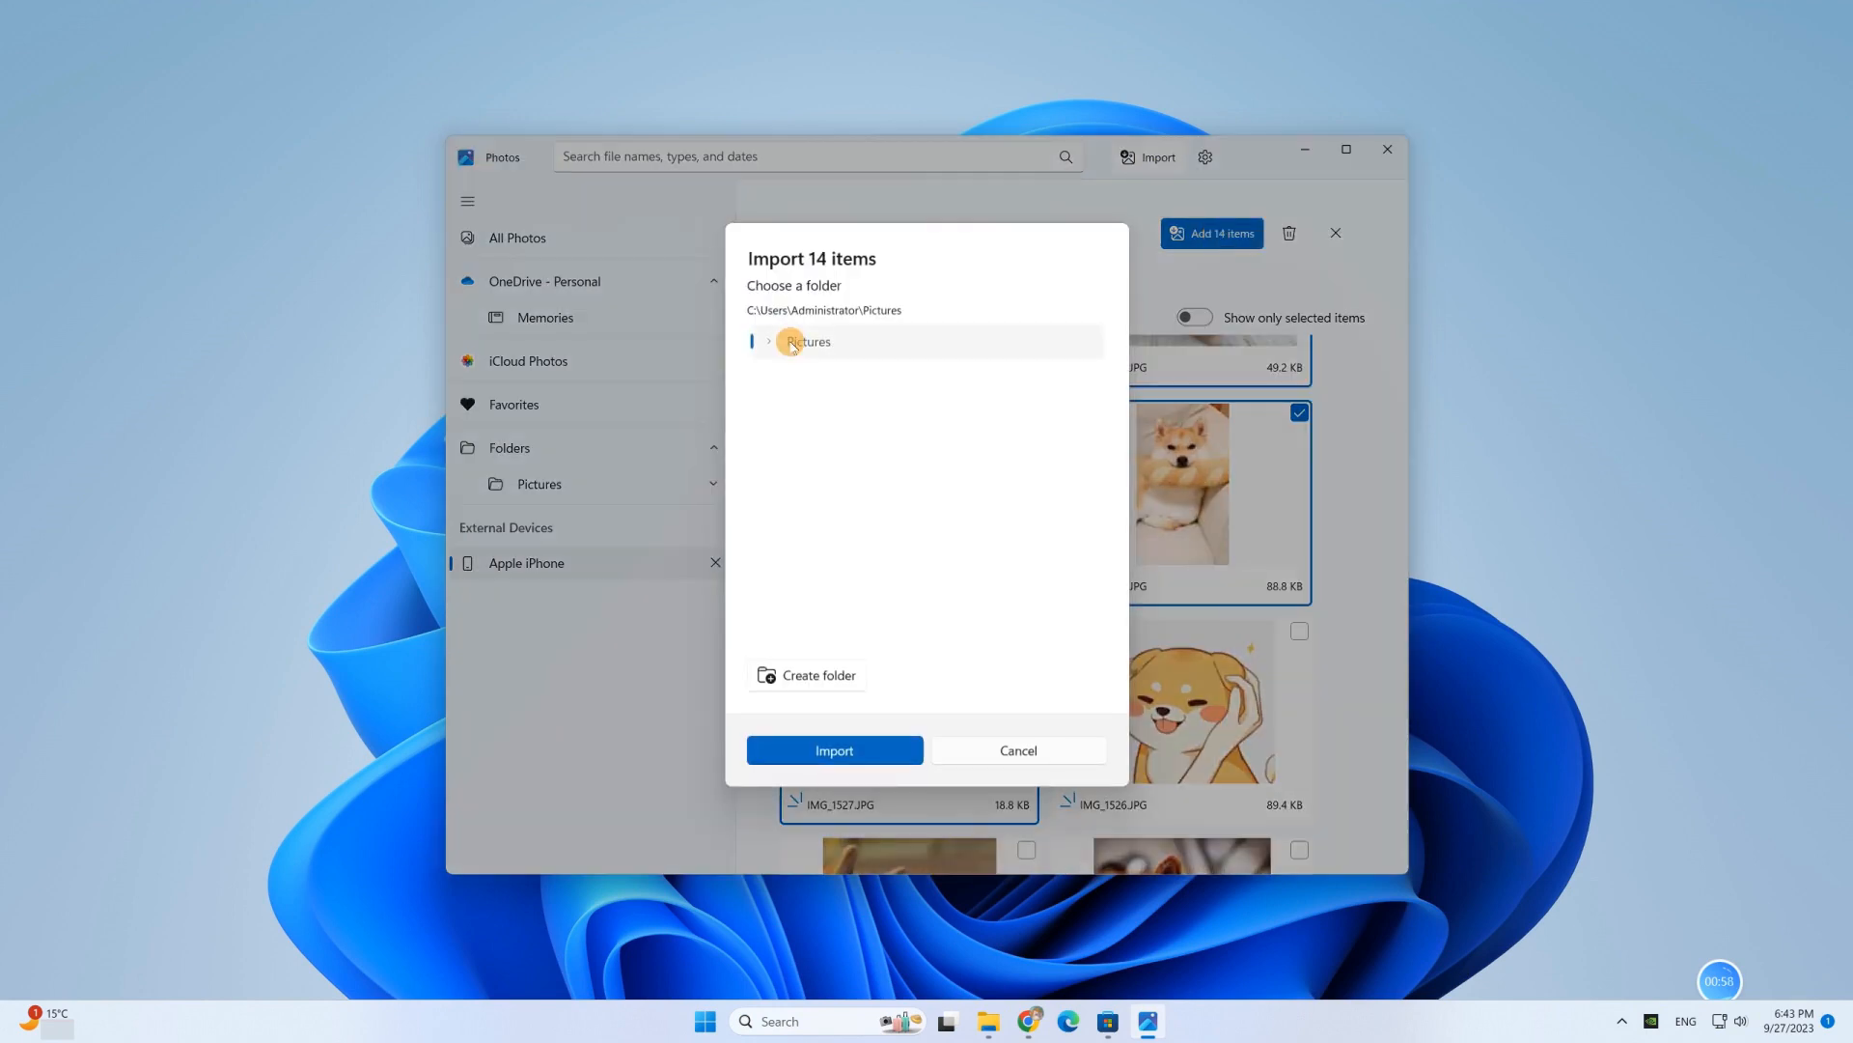
left_click(834, 750)
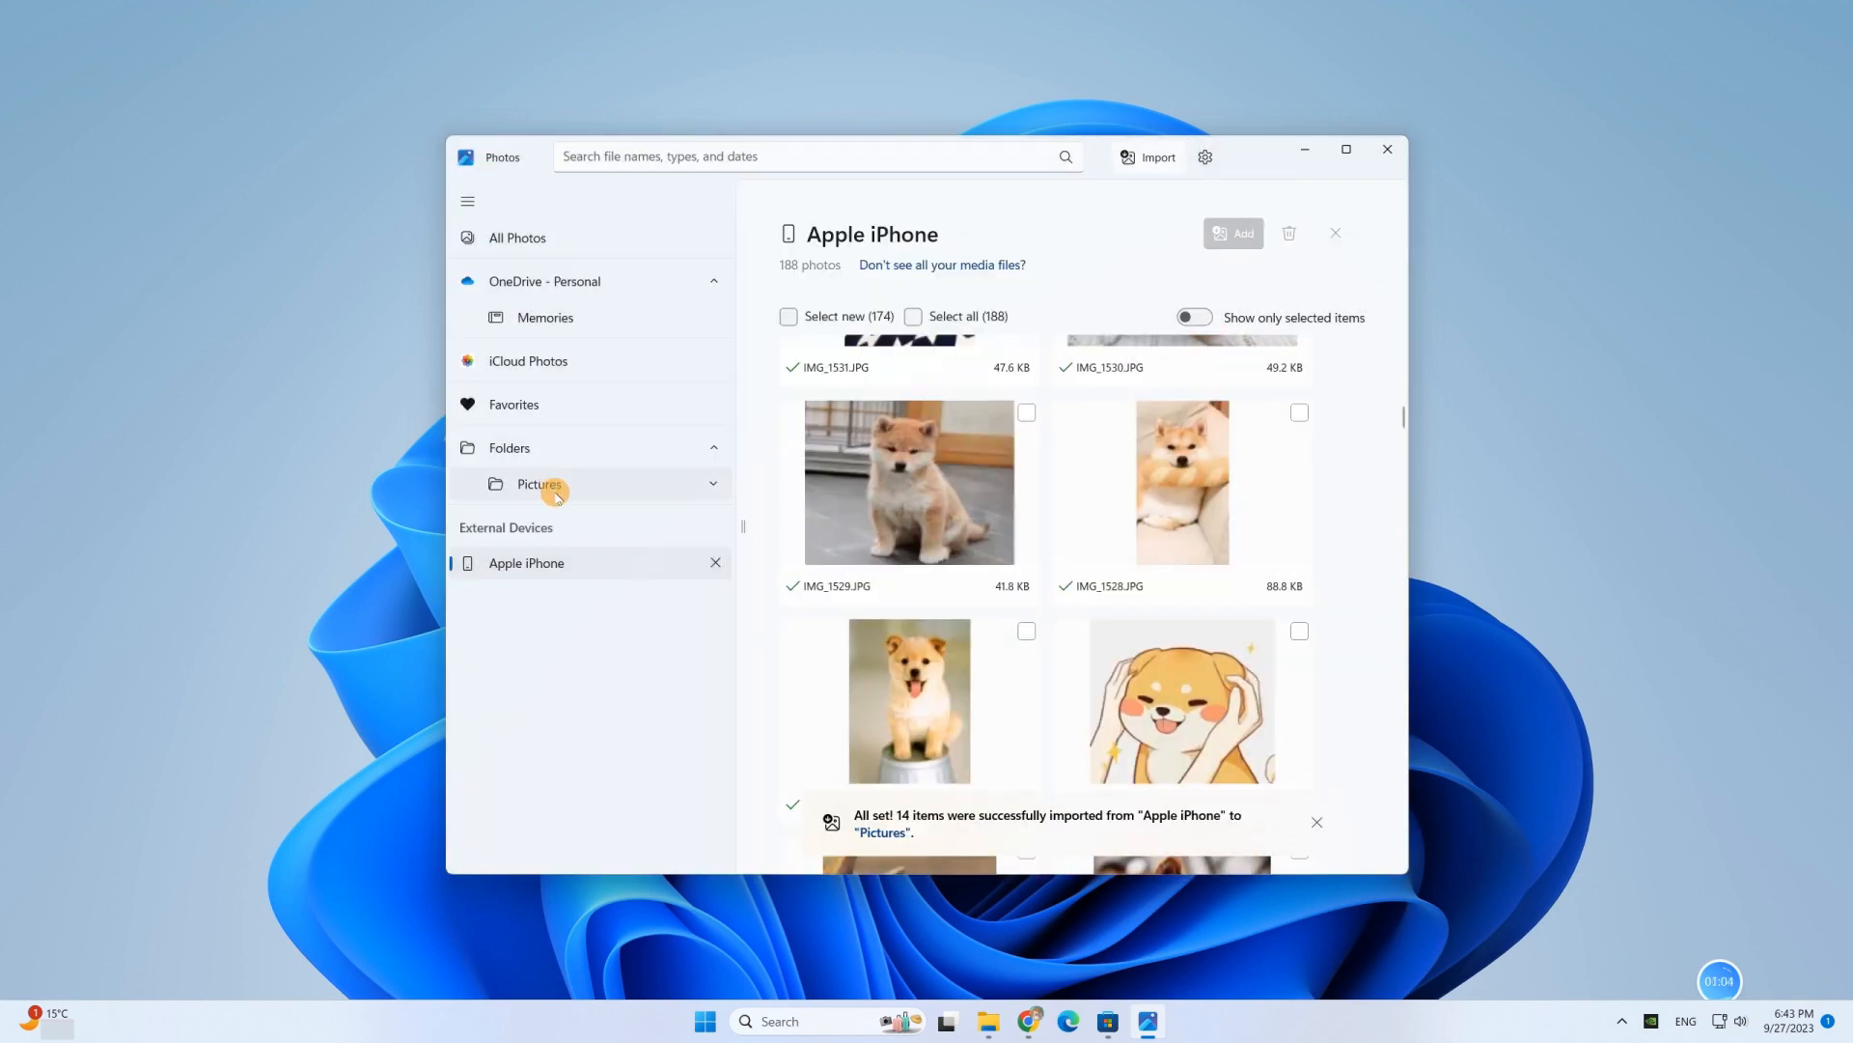
left_click(538, 485)
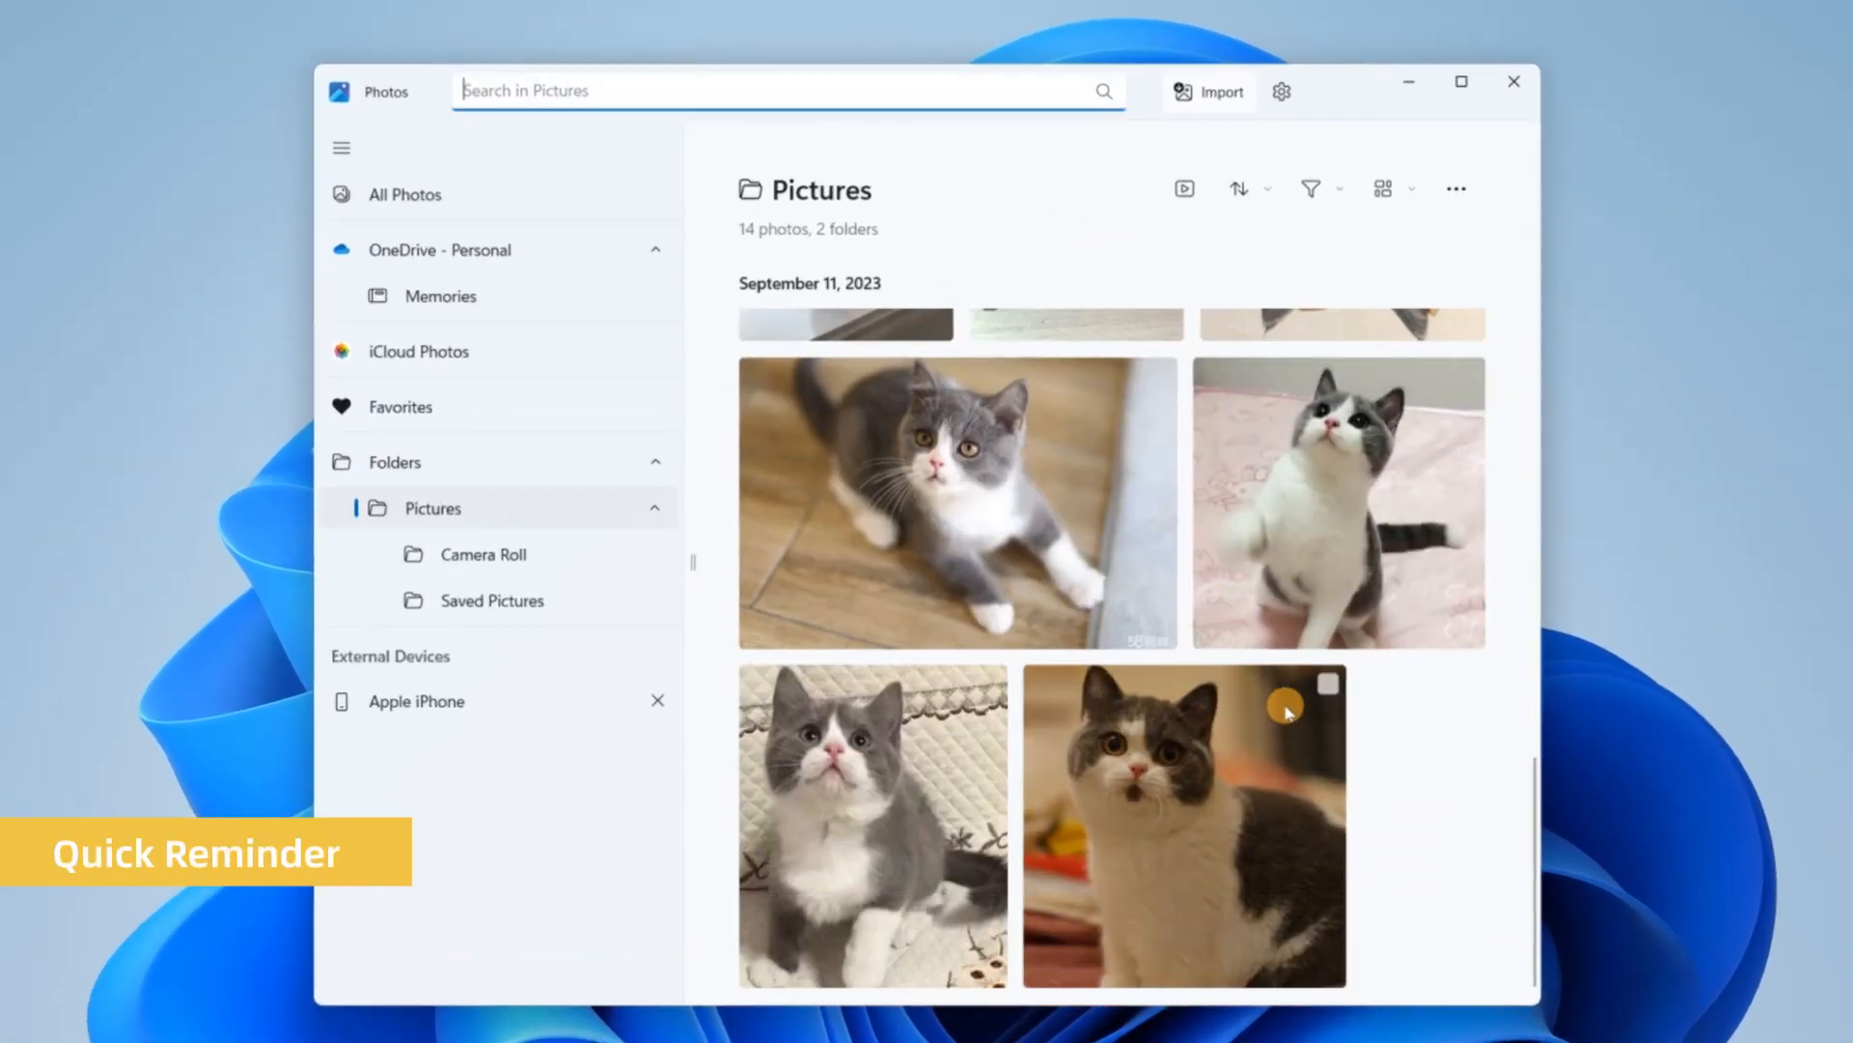
scroll("down", 3)
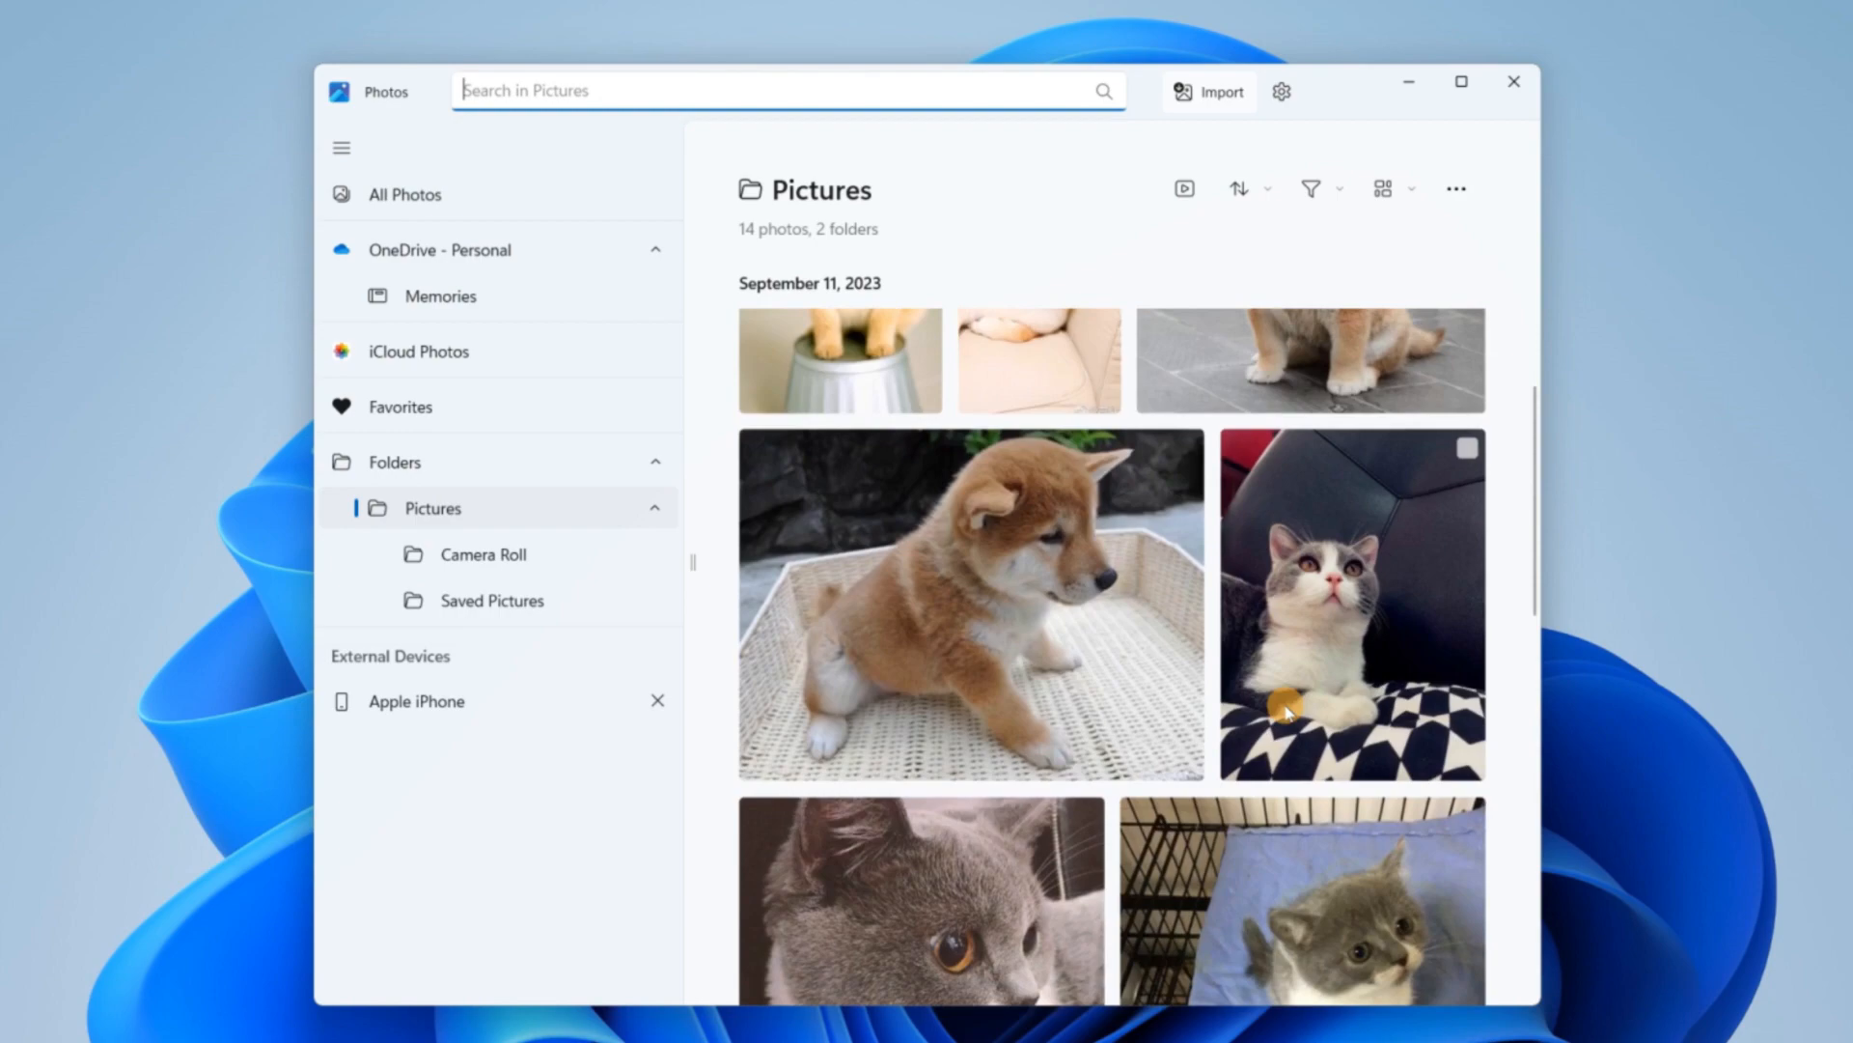
scroll("down", 3)
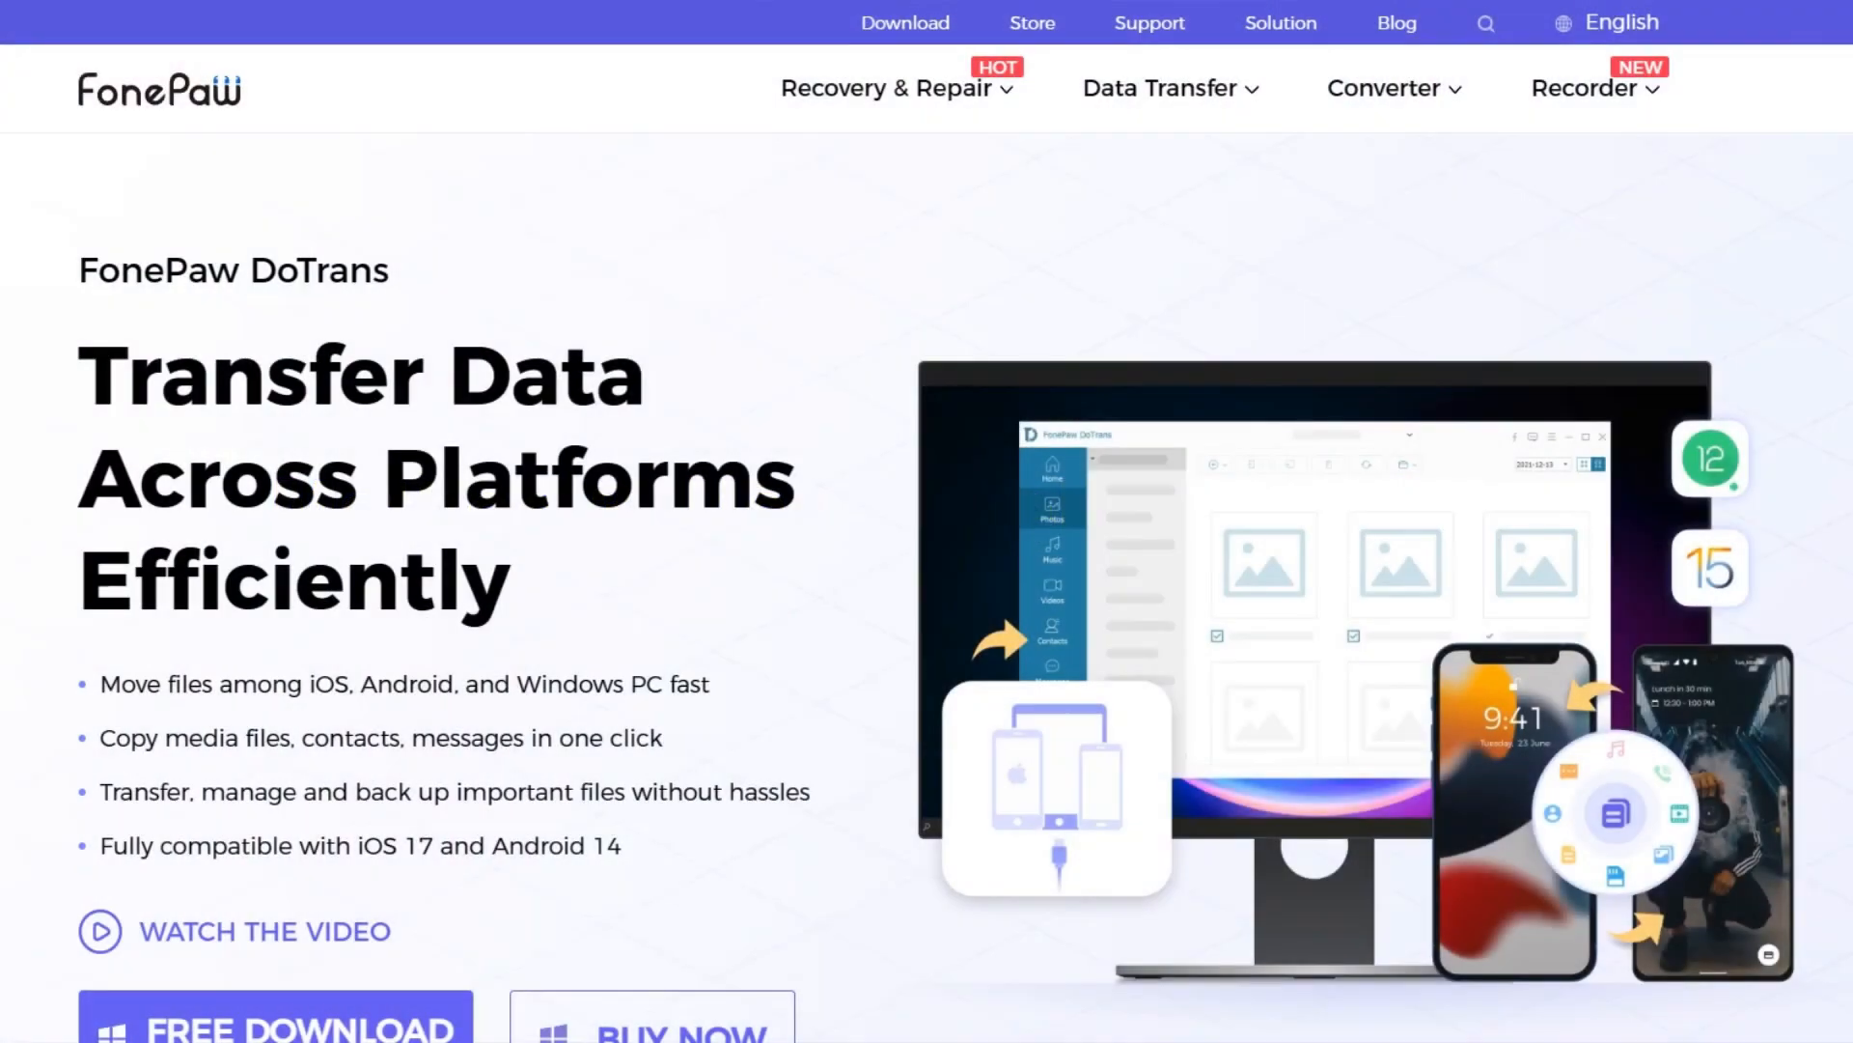
scroll("down", 3)
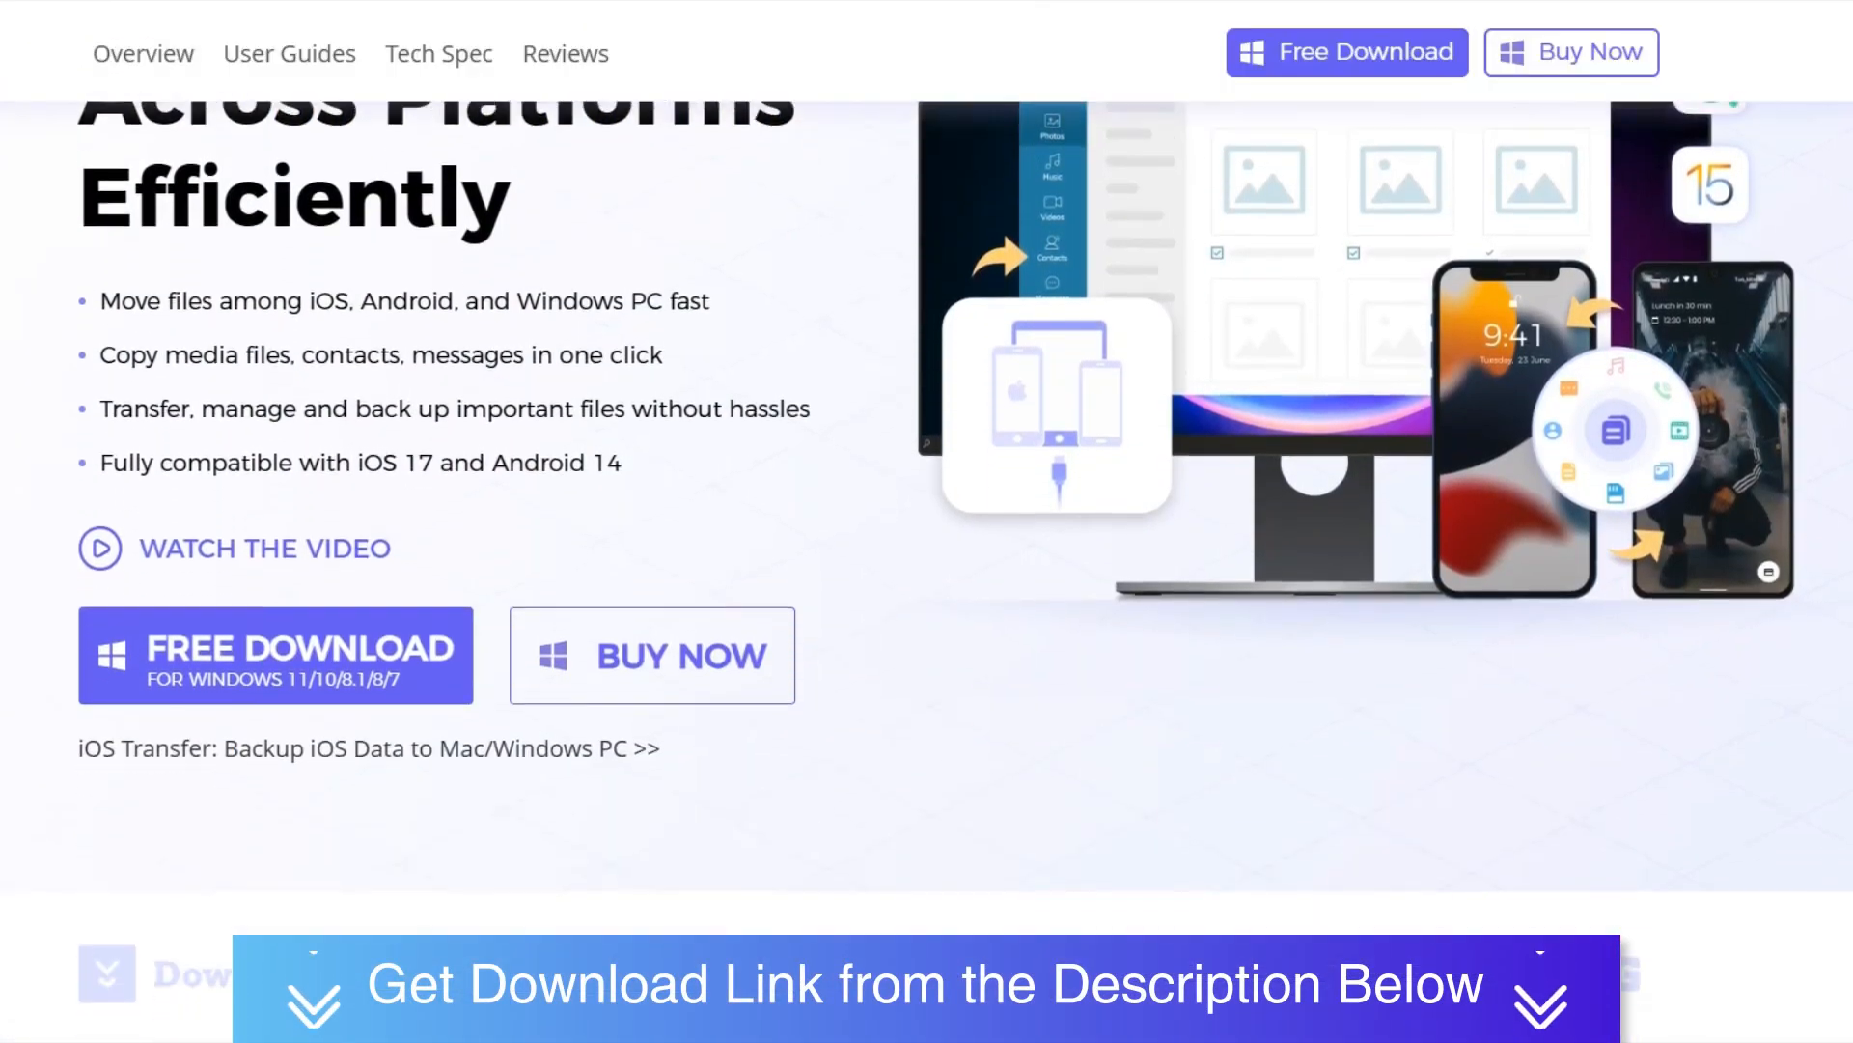
scroll("down", 3)
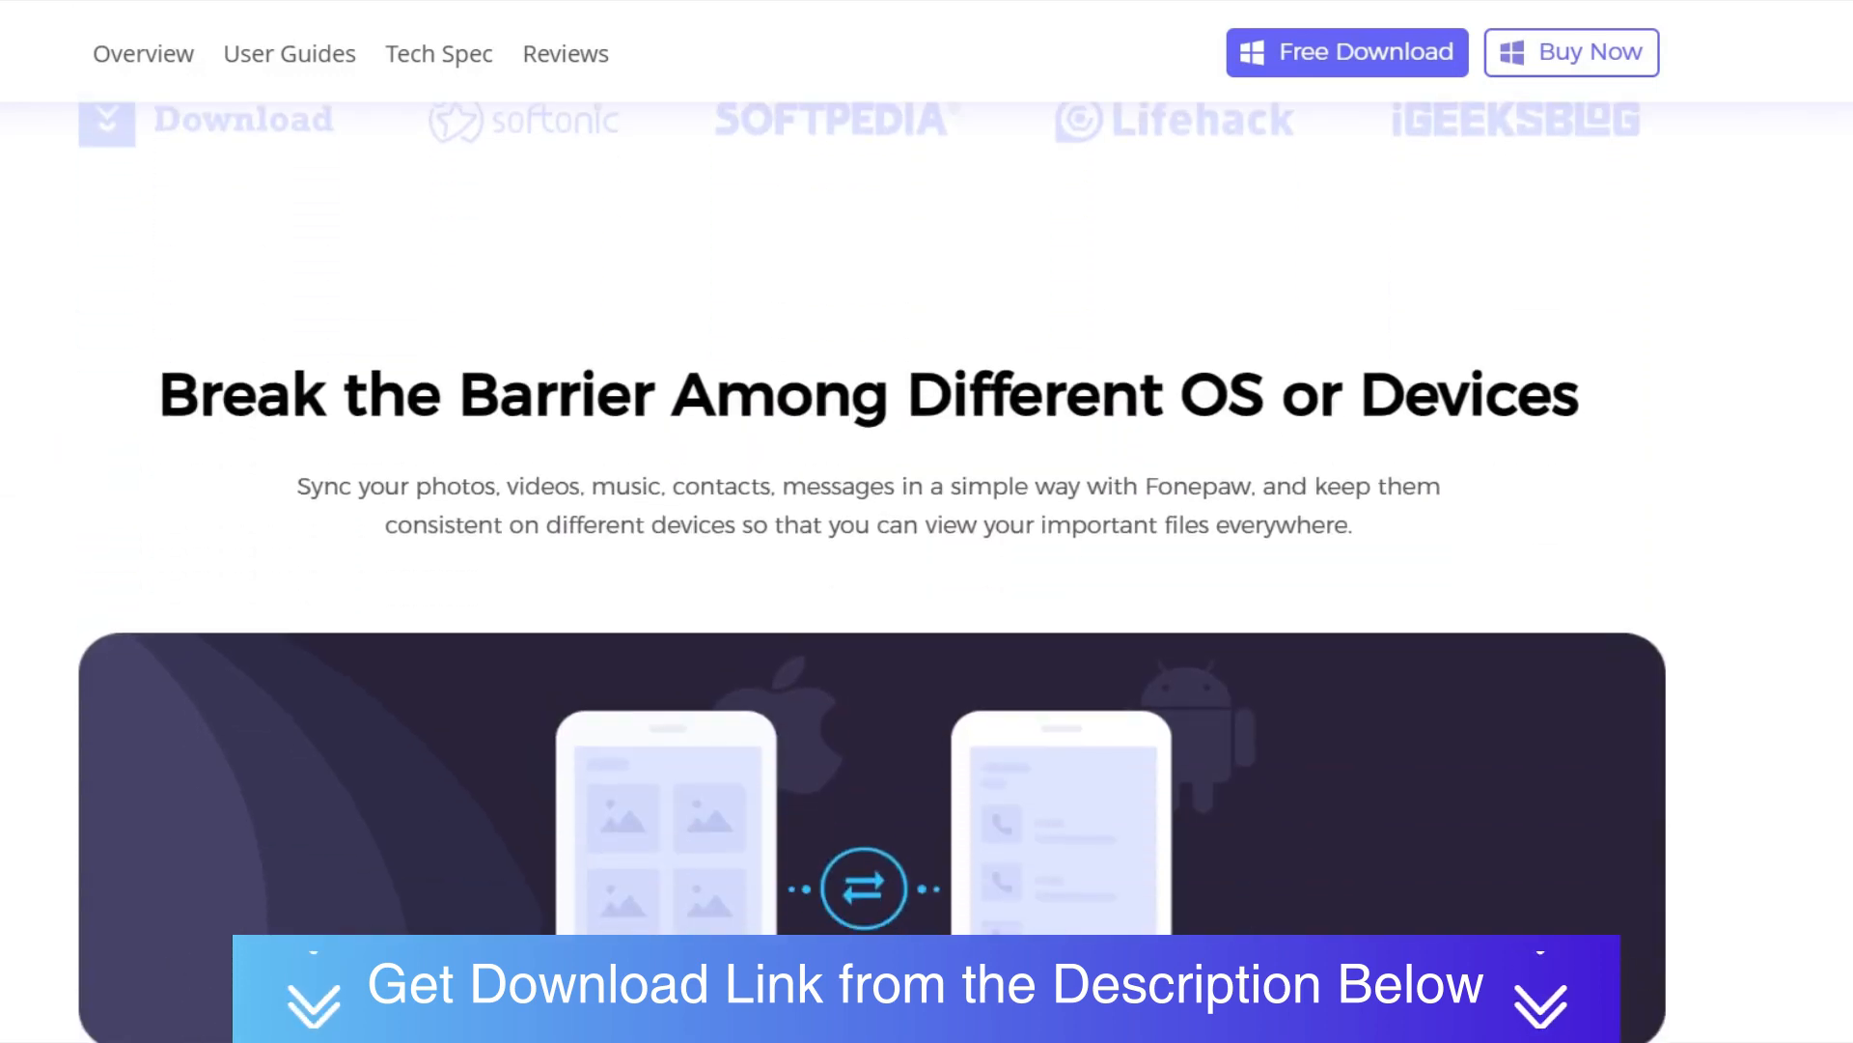
scroll("down", 3)
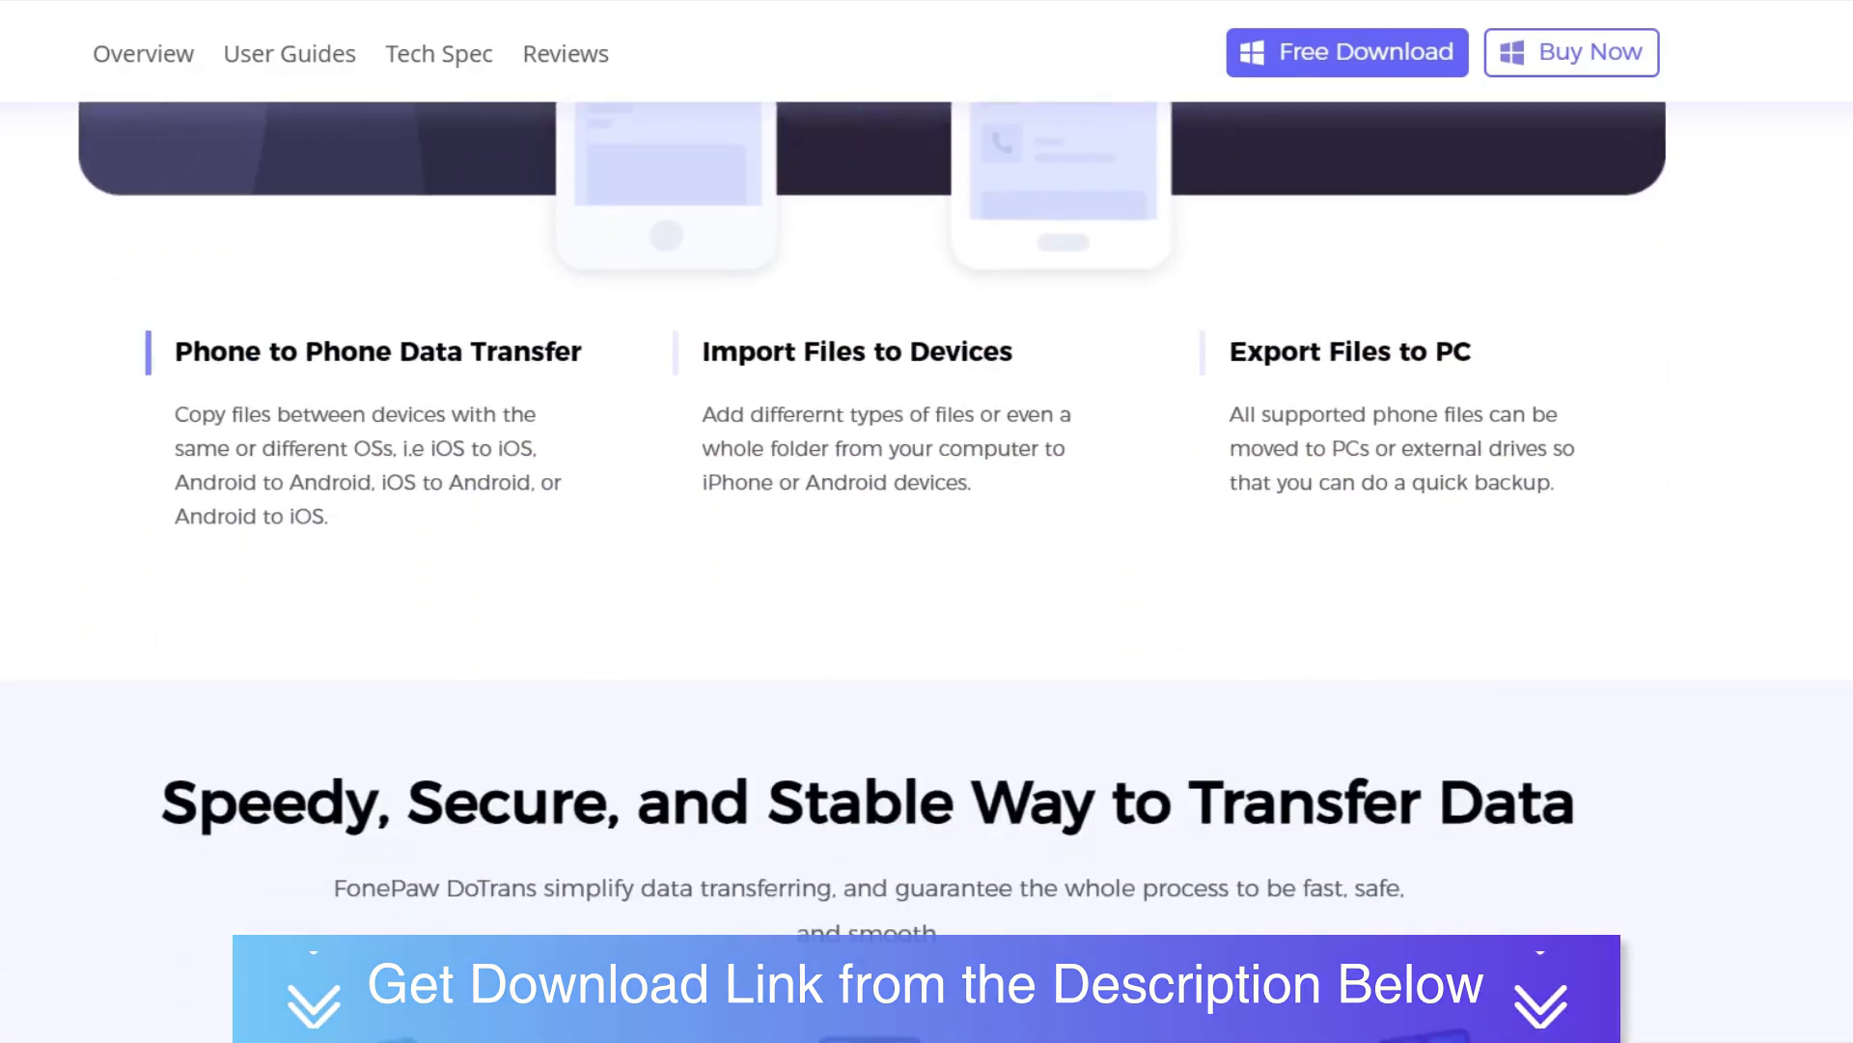
scroll("down", 3)
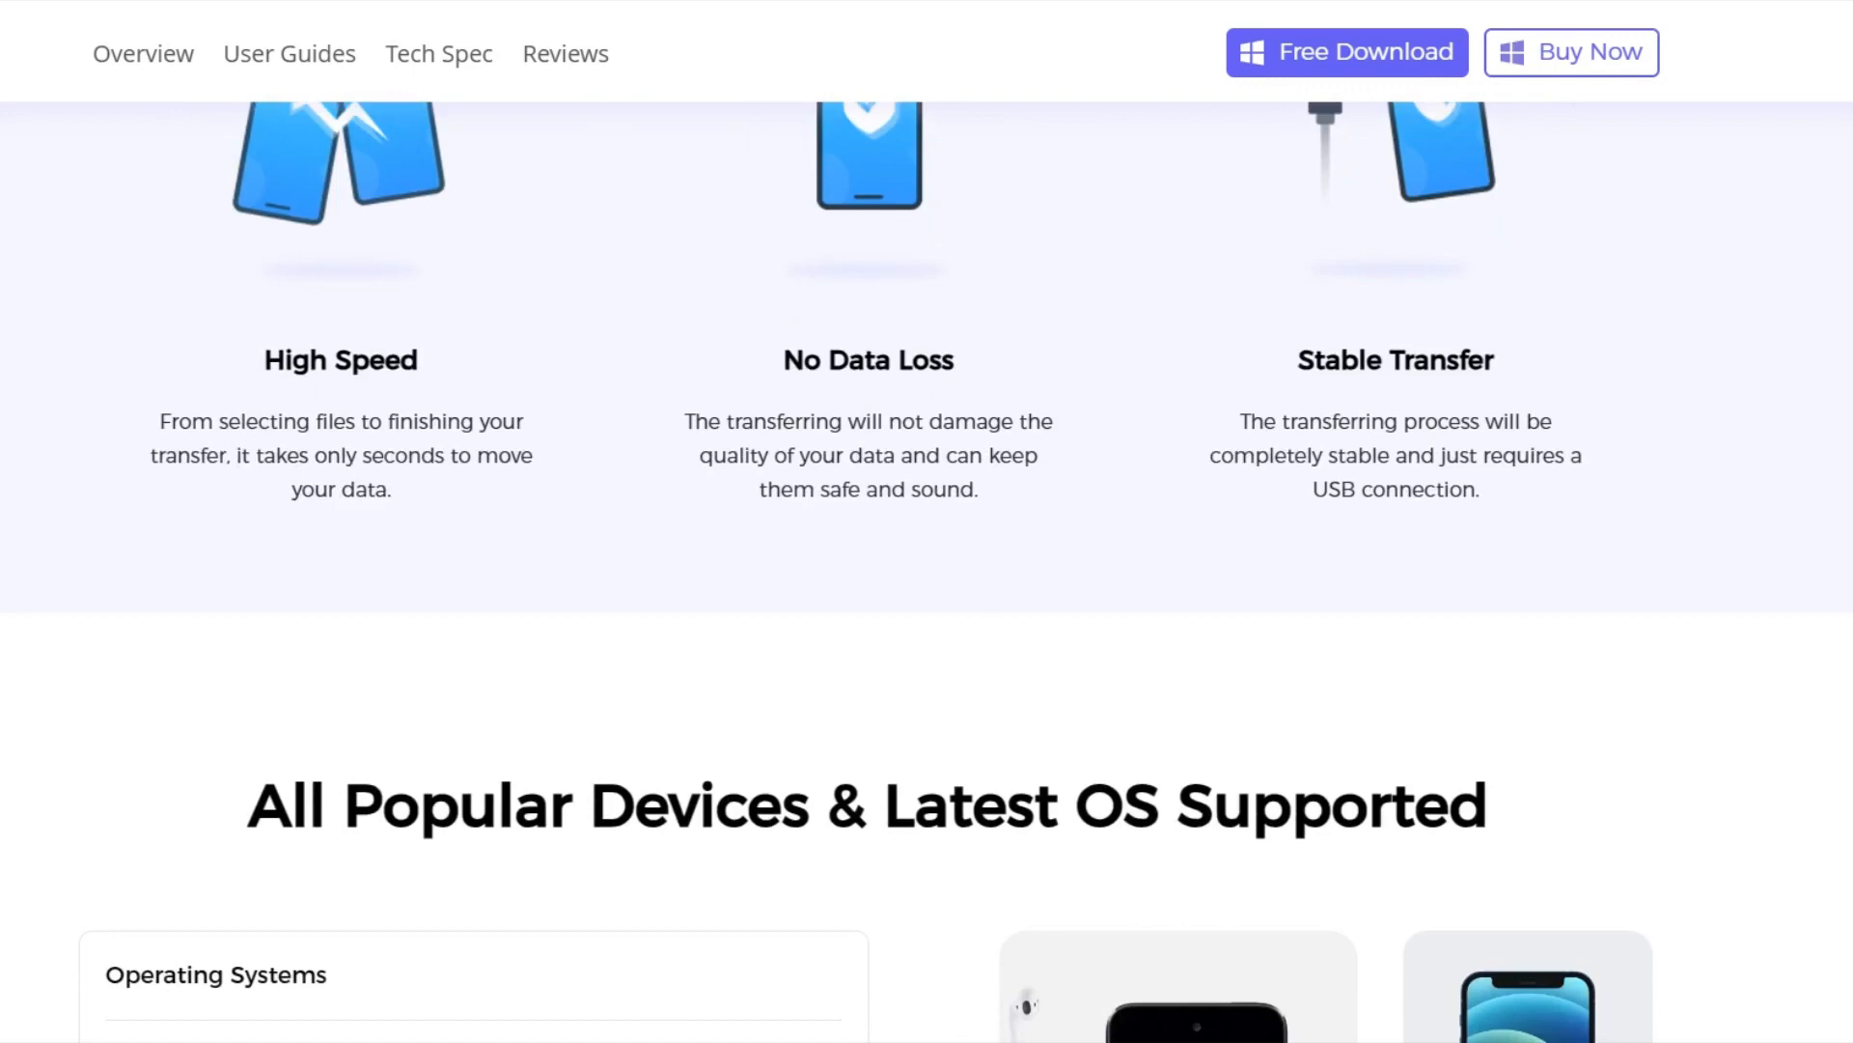
scroll("down", 3)
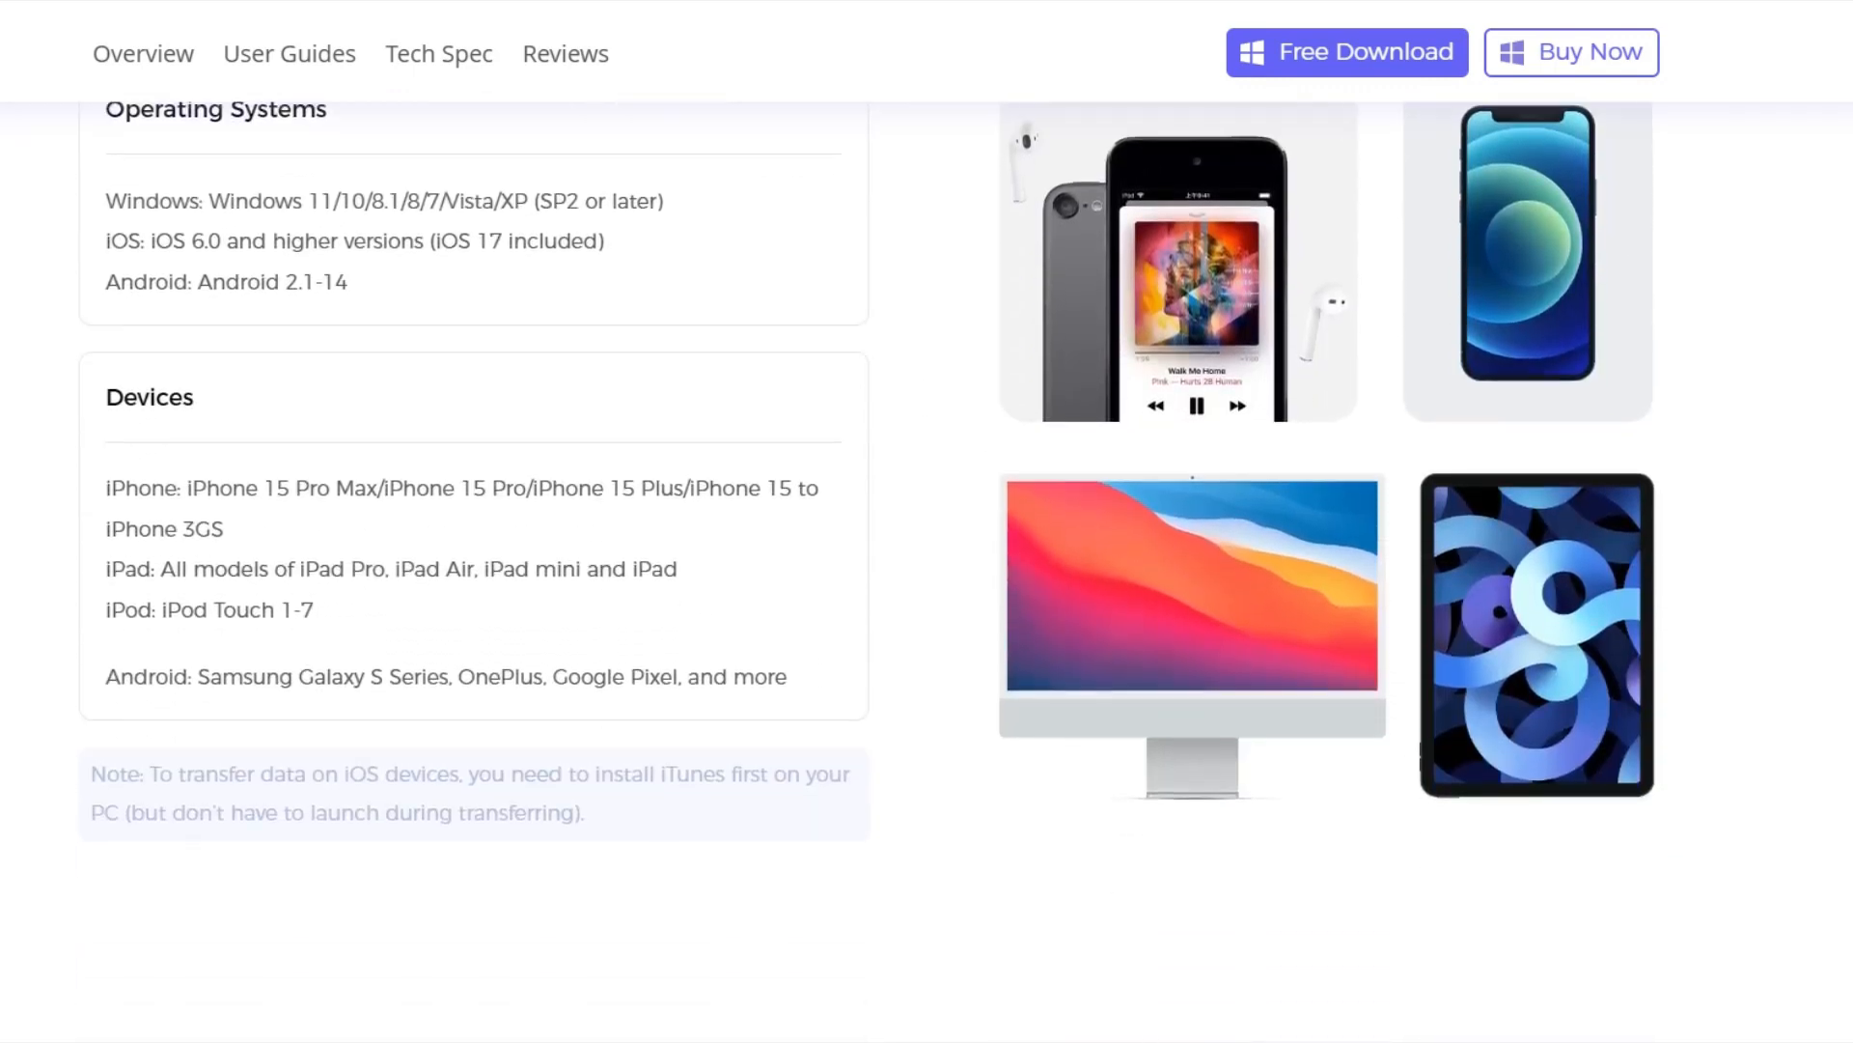
scroll("down", 3)
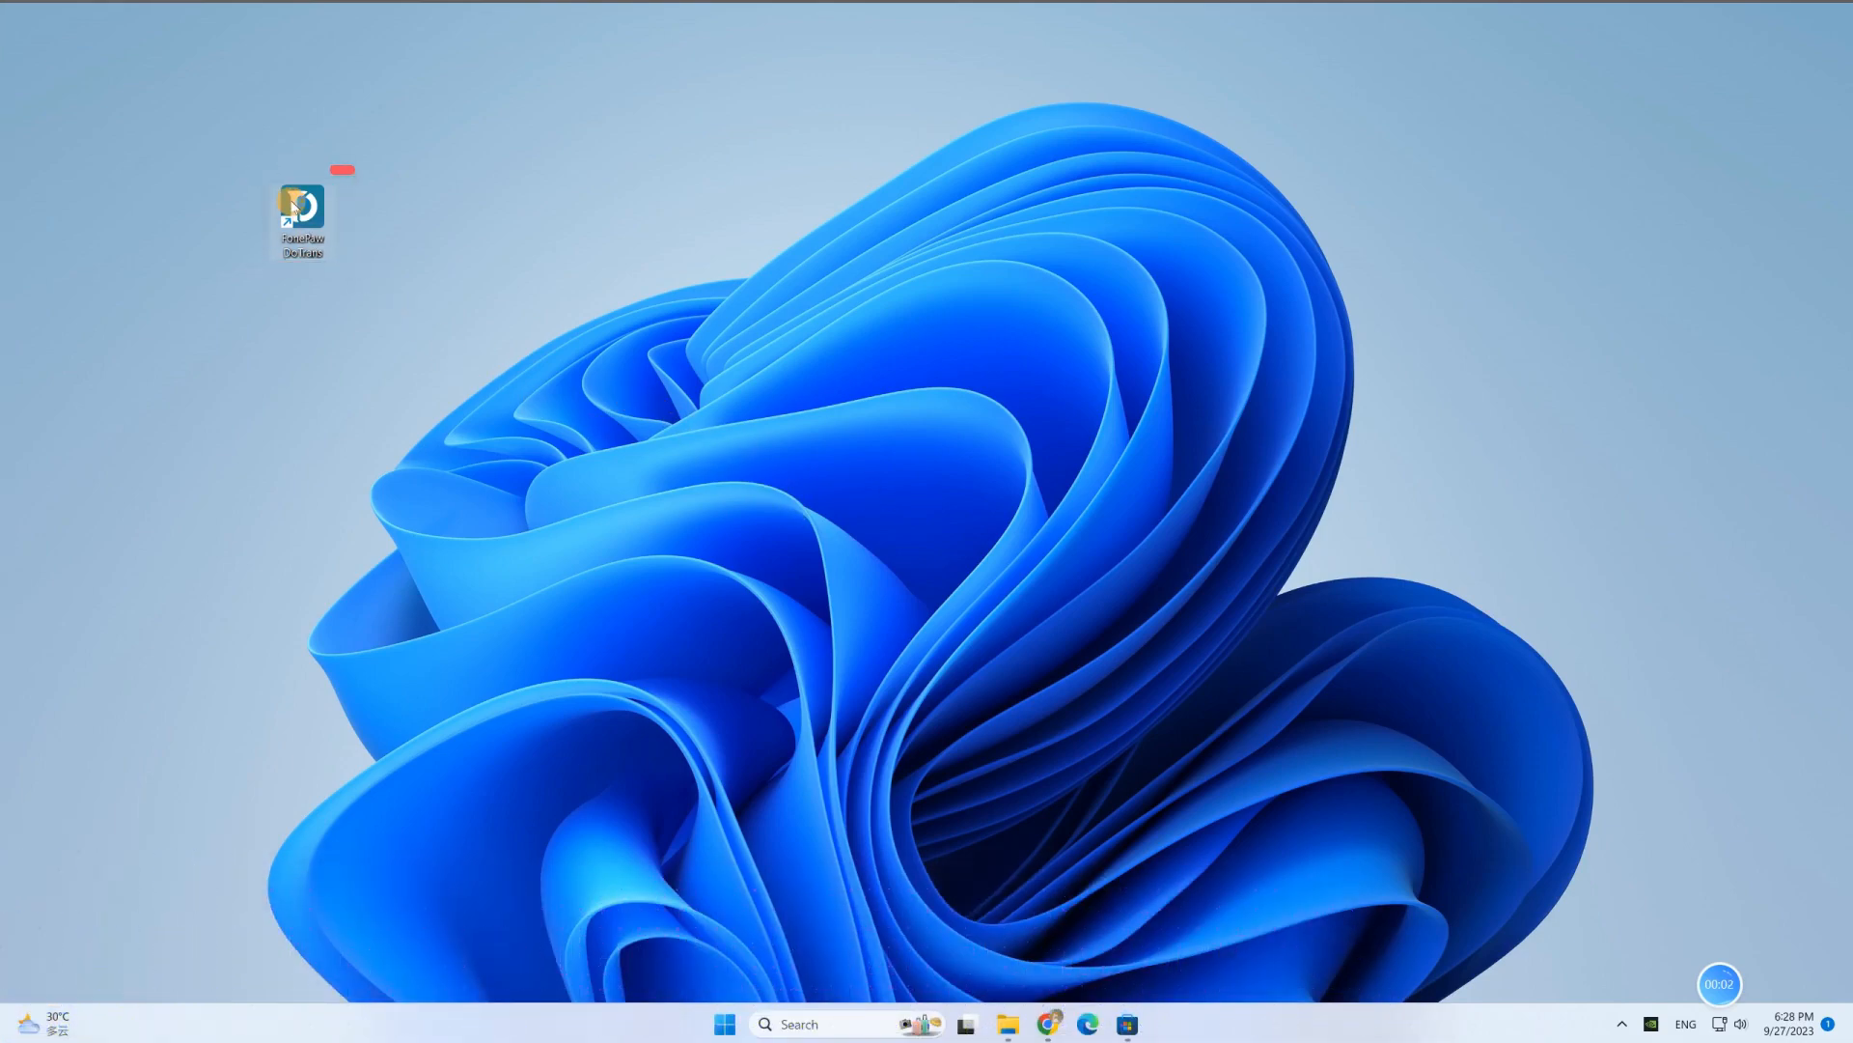
In DoTrans, check the 24 photos dated 2019-07-02 and start exporting them to PC.
double_click(302, 205)
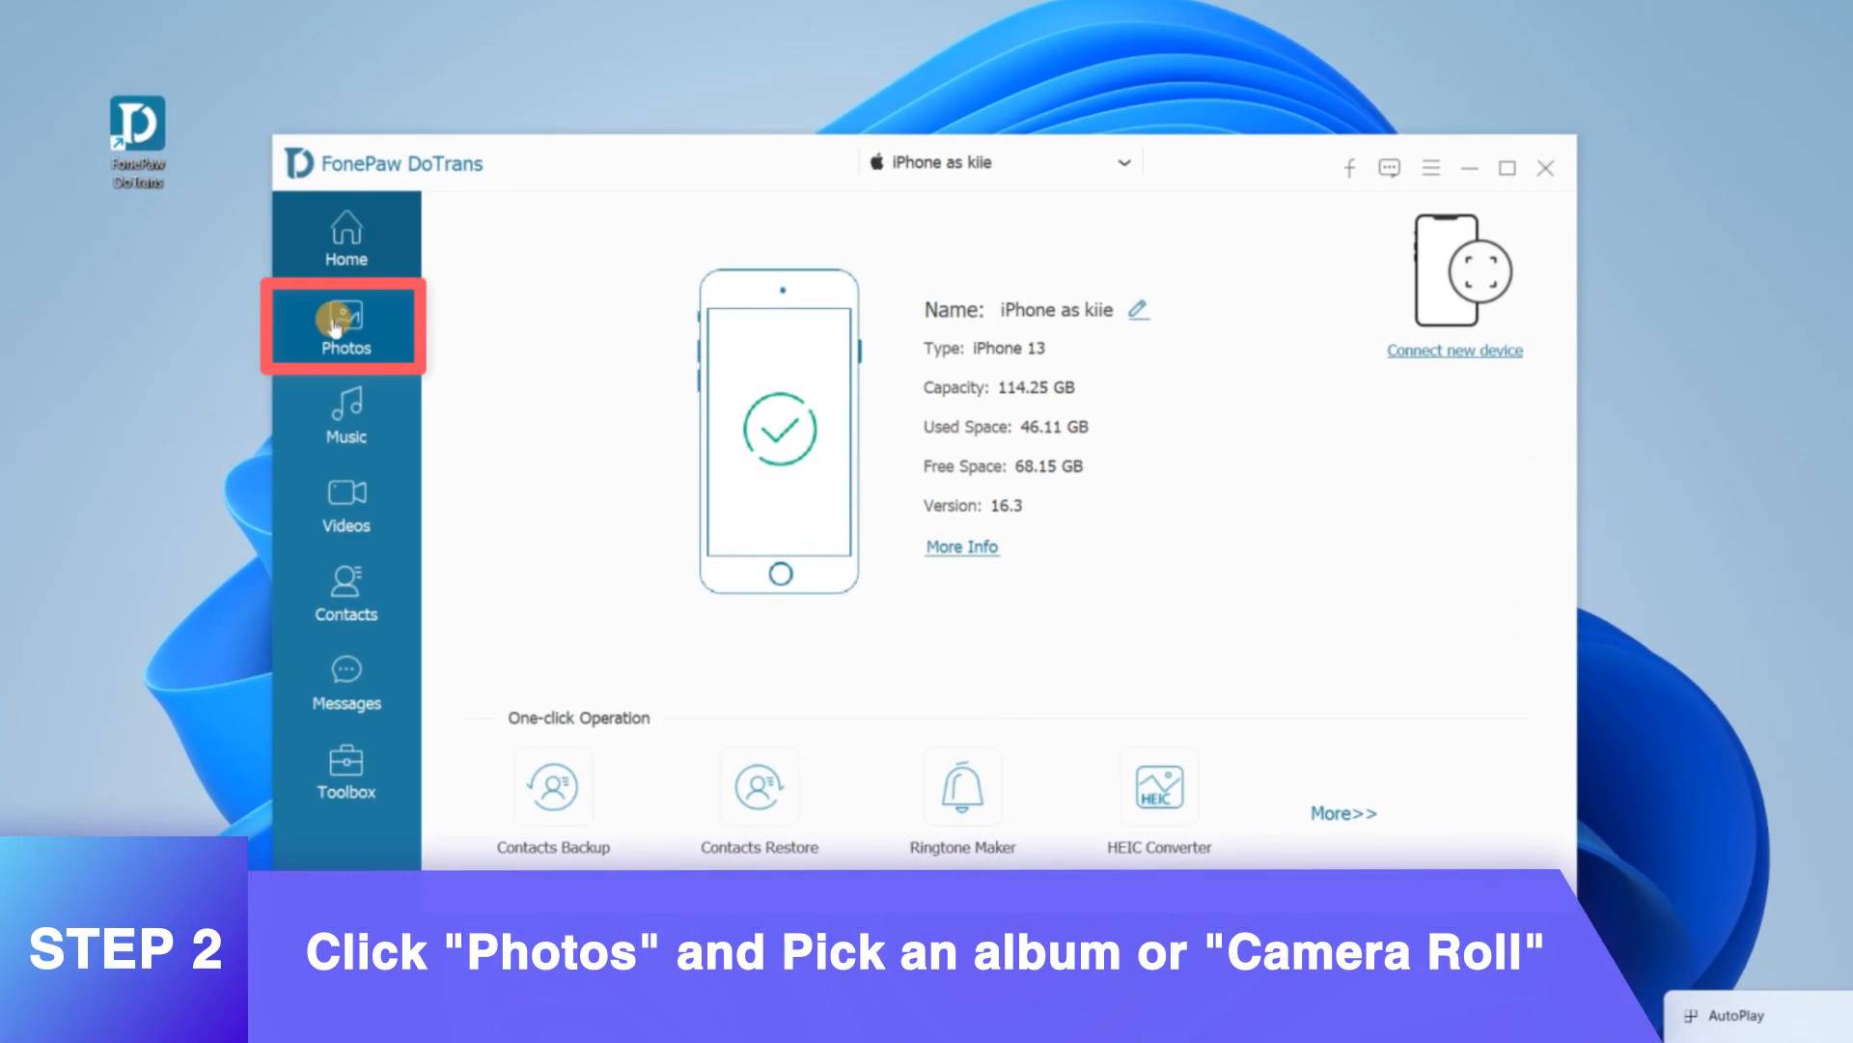
left_click(346, 328)
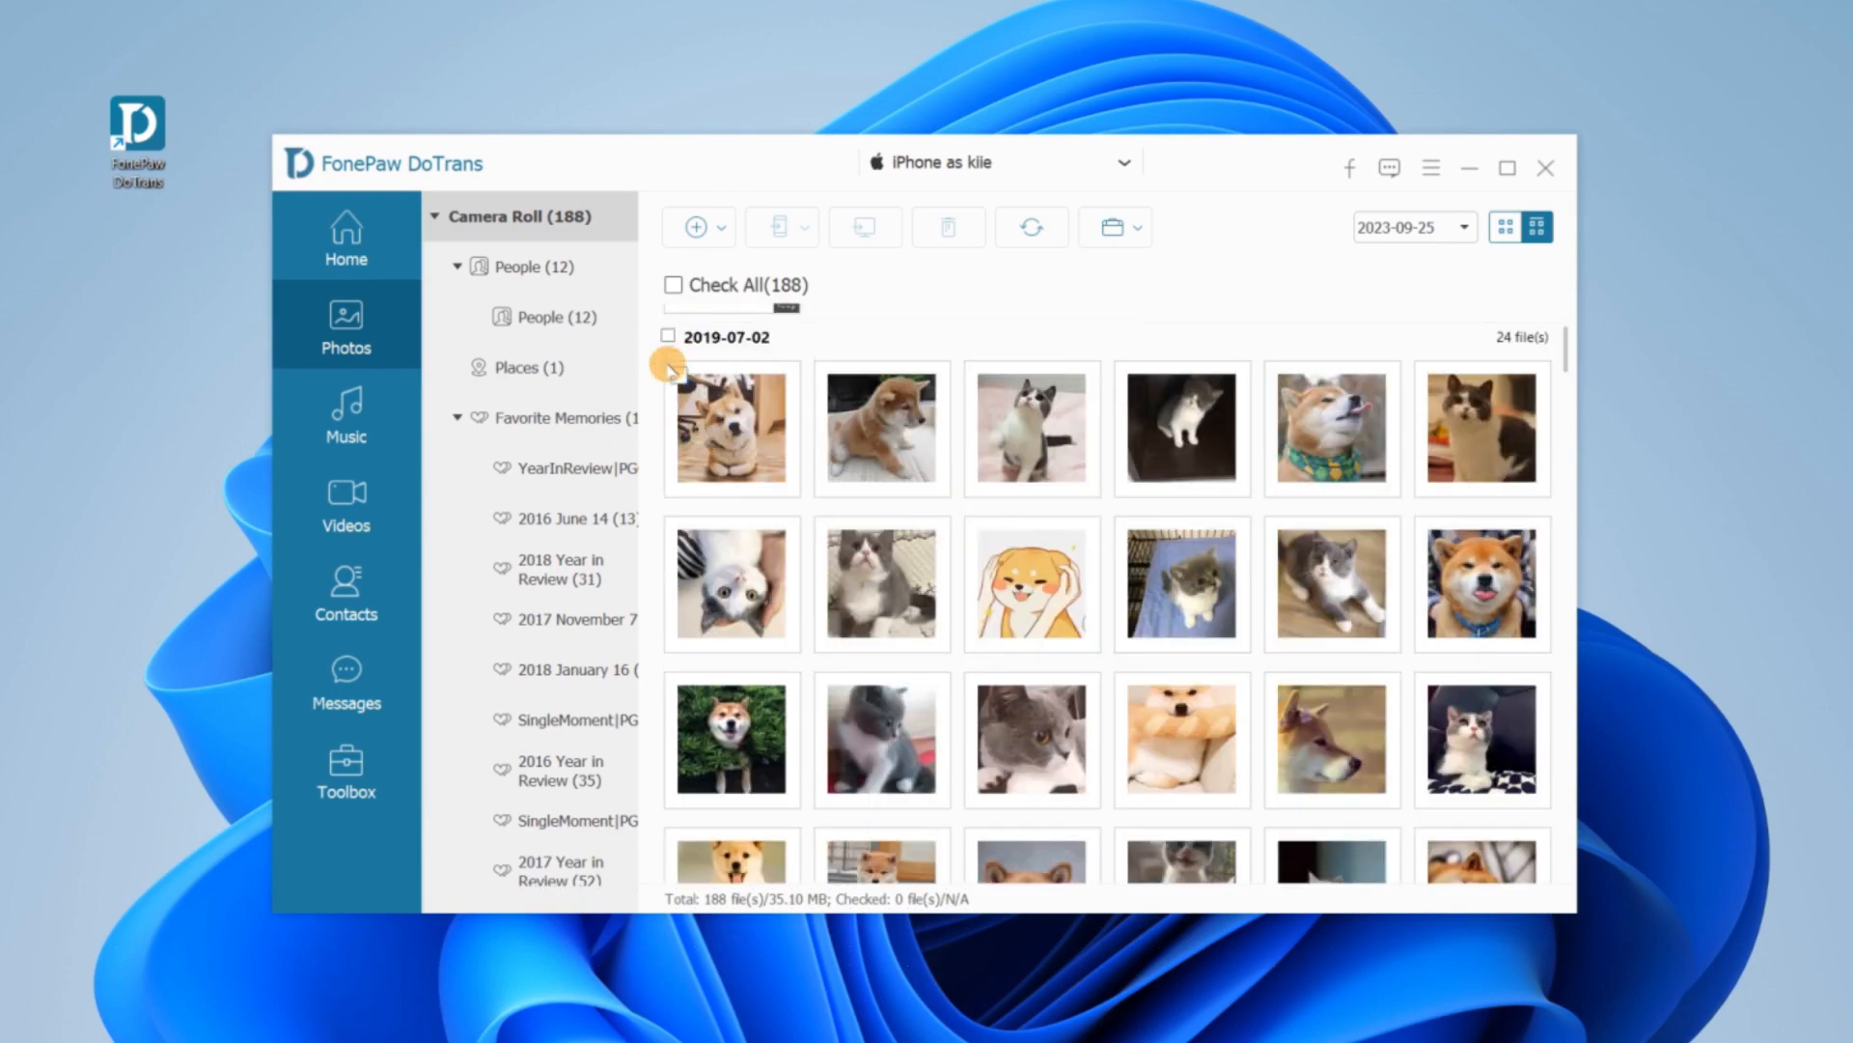
left_click(671, 285)
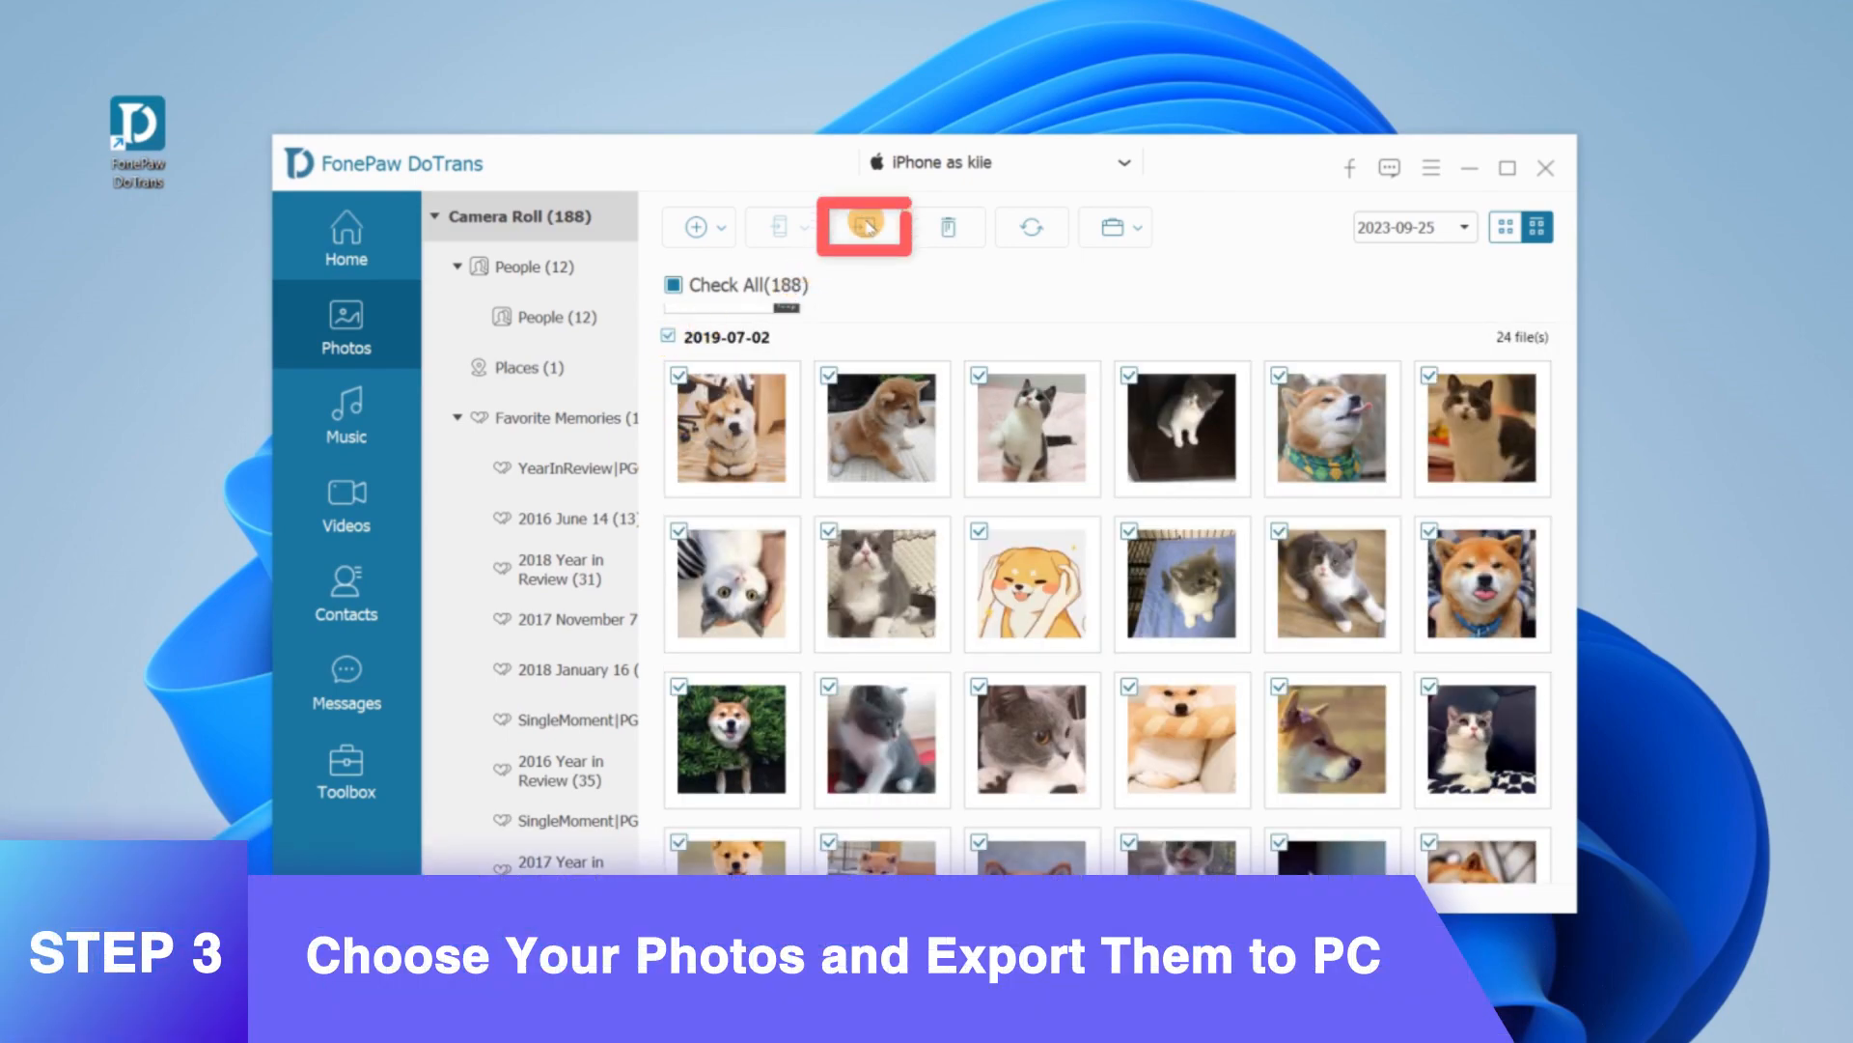
left_click(863, 227)
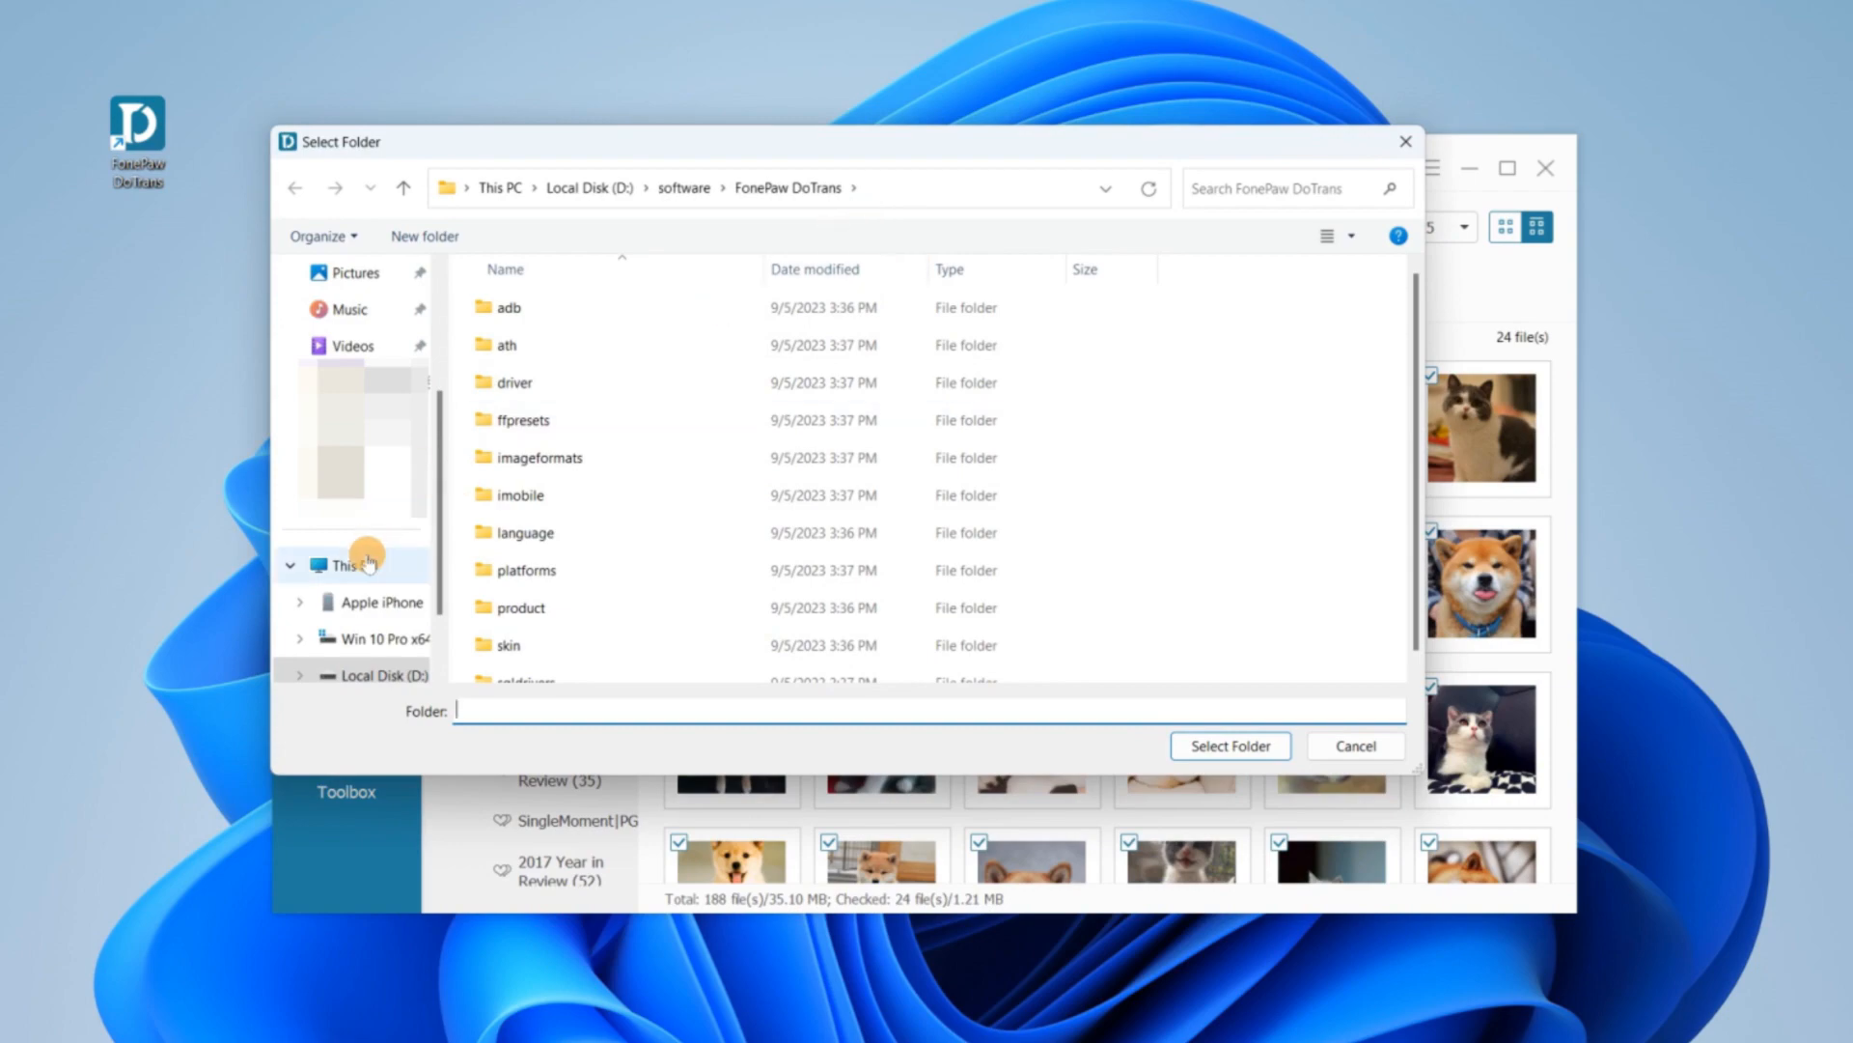